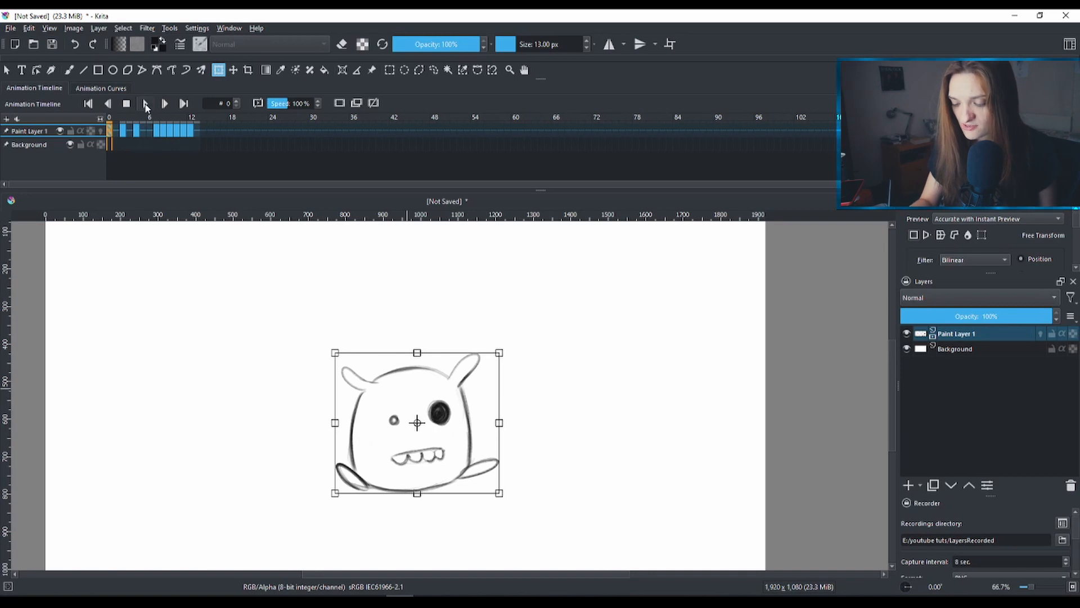
Cancel the pending move so the monster returns to the lower left of the canvas
left_click(146, 104)
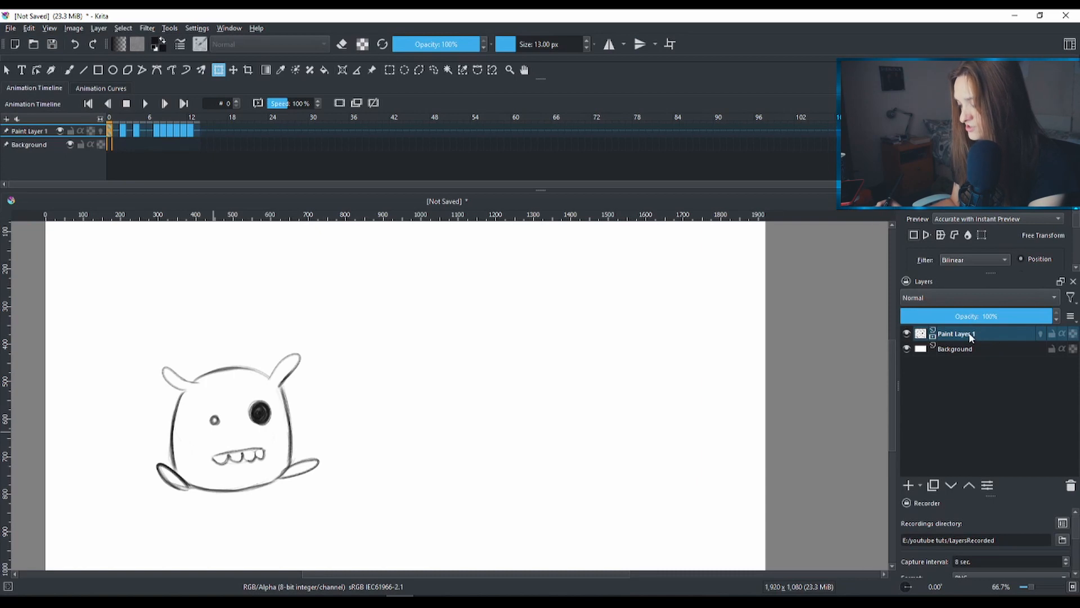
Rename Paint Layer 1 in the Layers docker to 'animation'
double_click(954, 333)
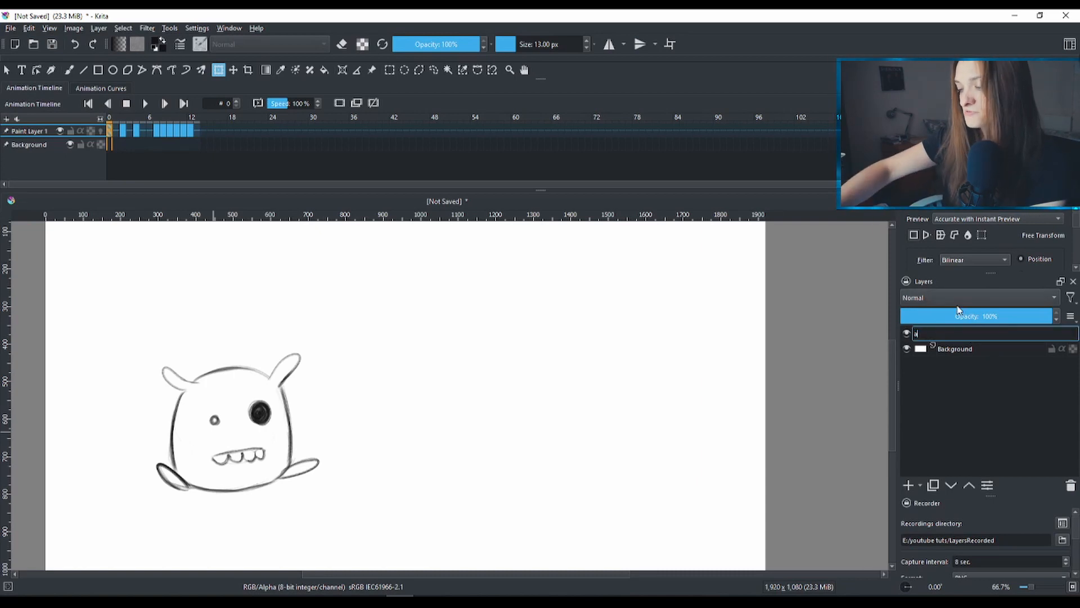
type("animation")
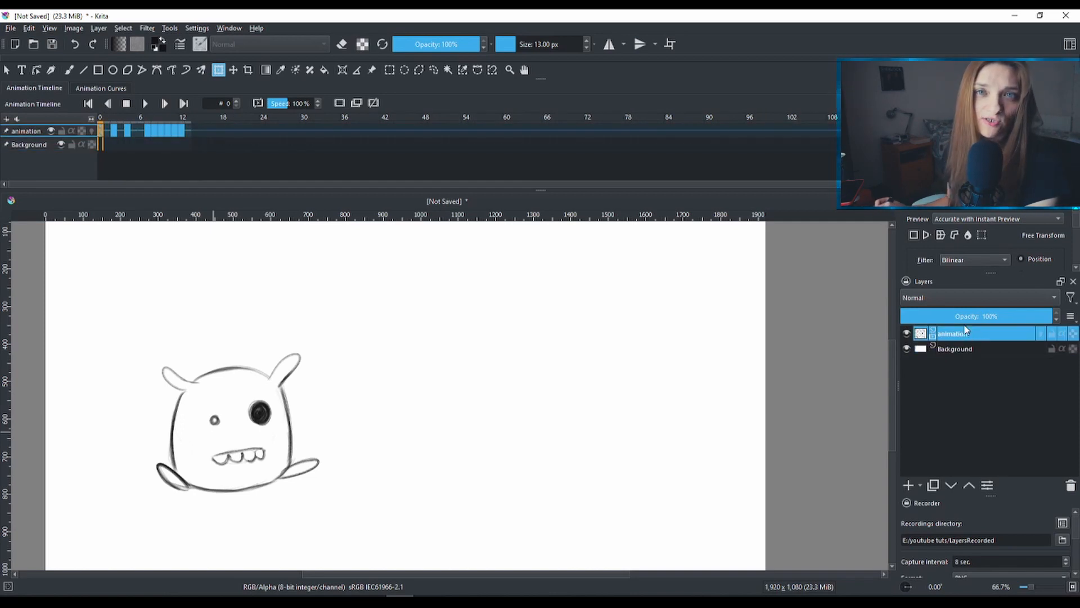
mouse_move(957, 297)
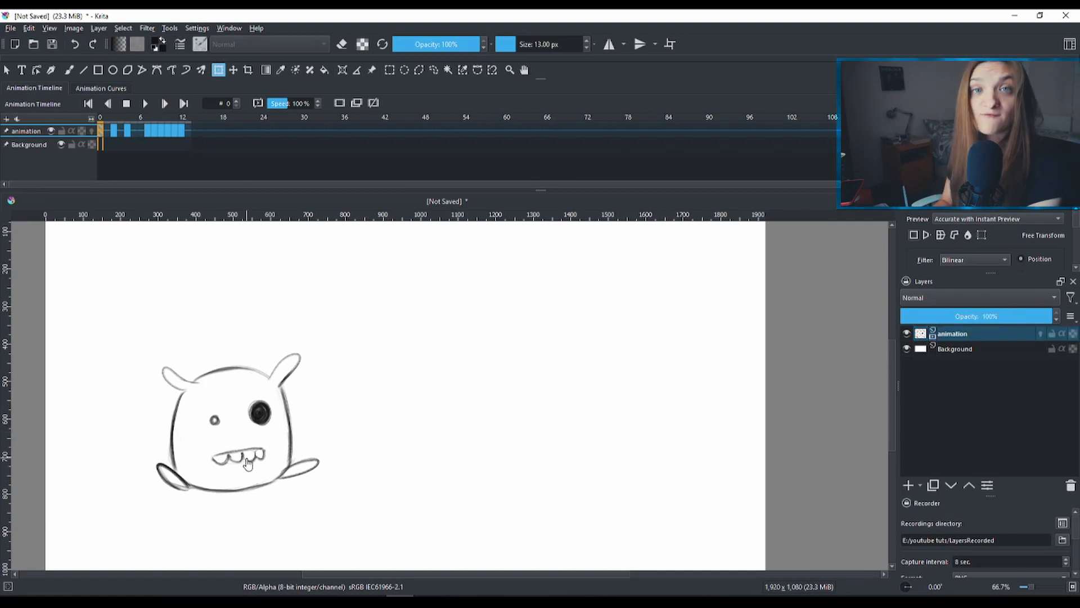
left_click(125, 135)
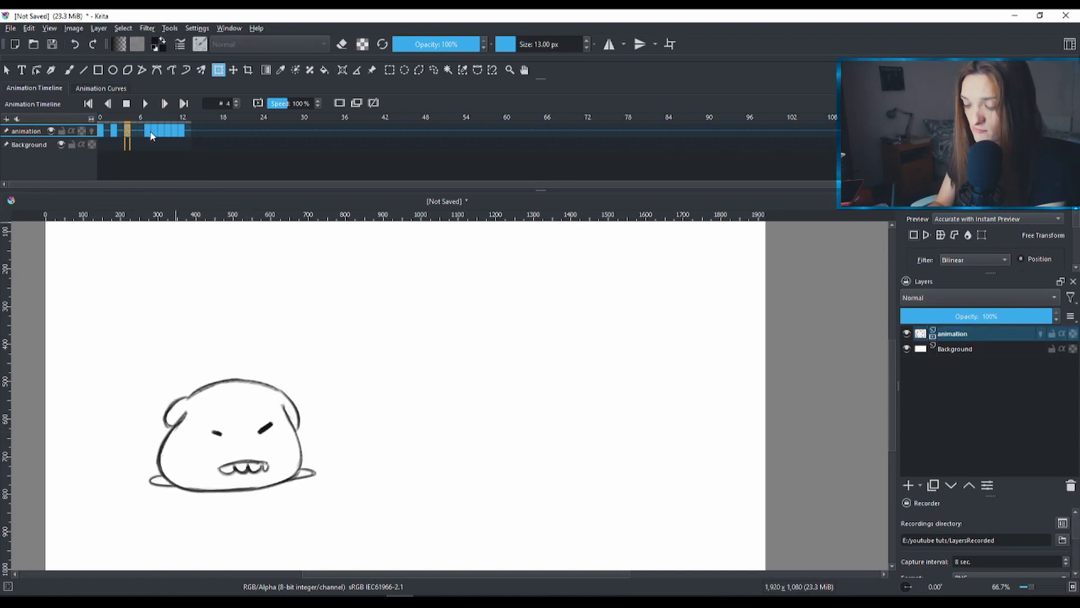
left_click(173, 135)
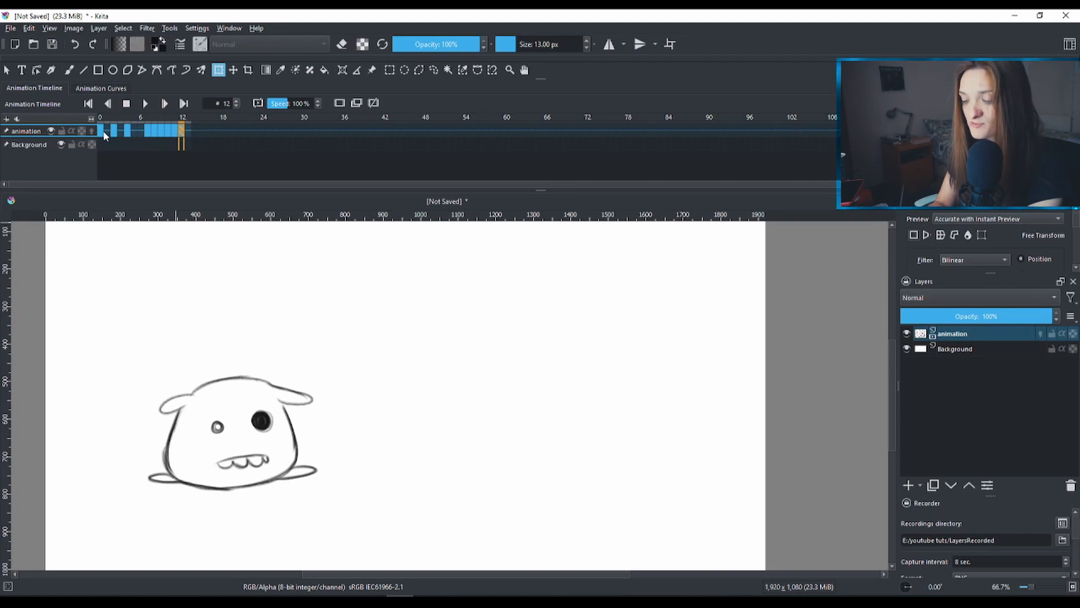
left_click(87, 104)
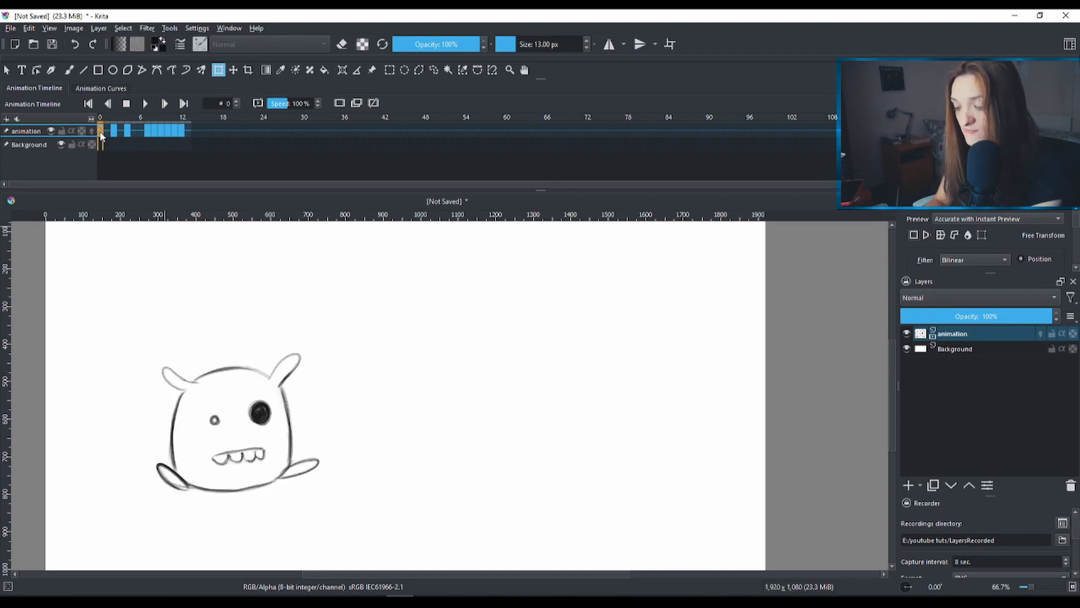
left_click(149, 133)
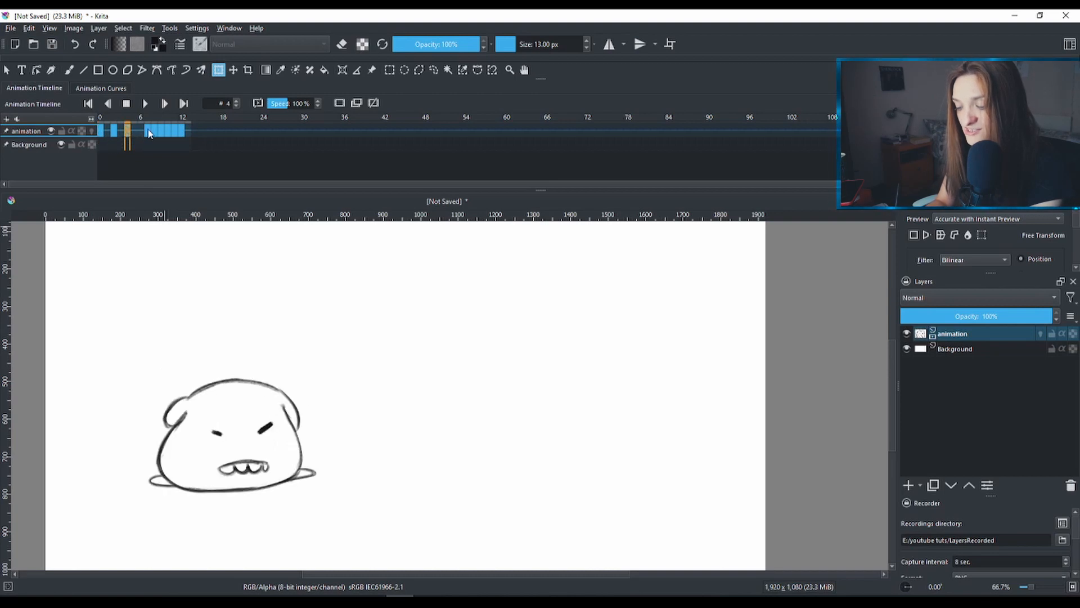
left_click(153, 131)
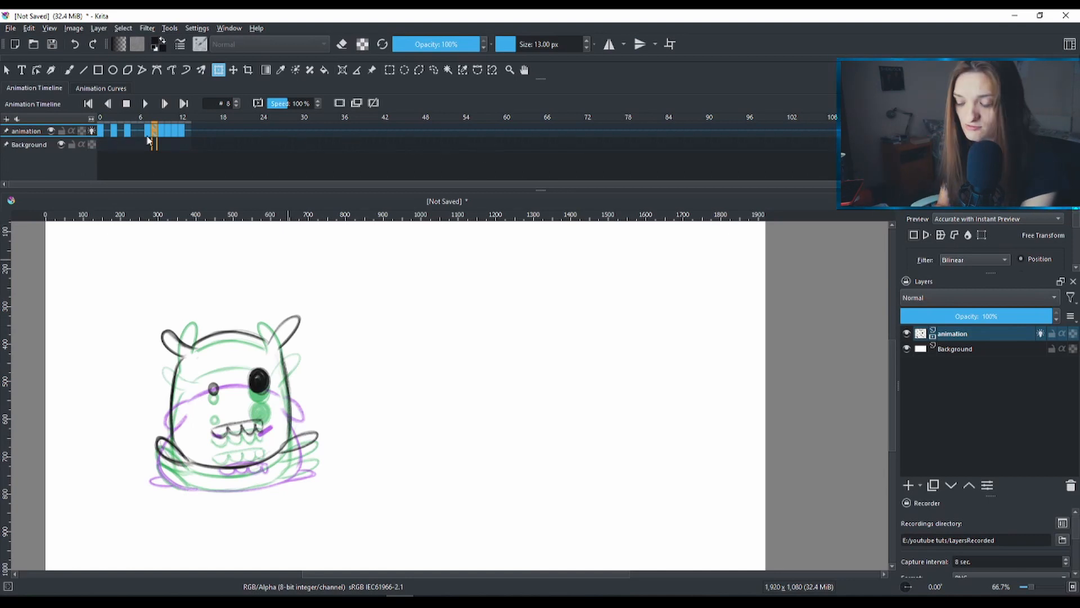
mouse_move(289, 149)
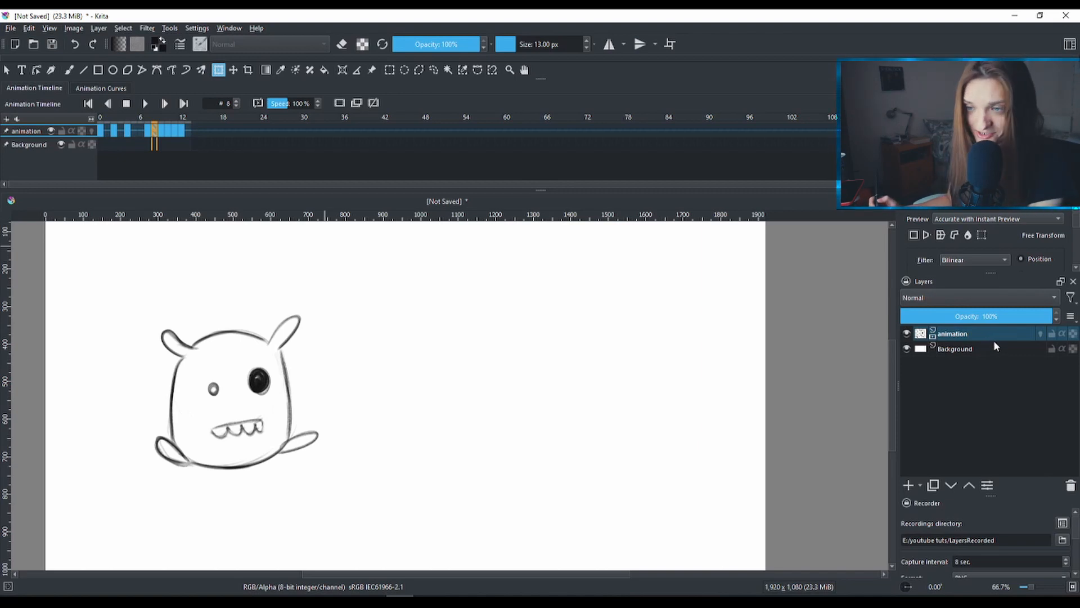
mouse_move(990, 341)
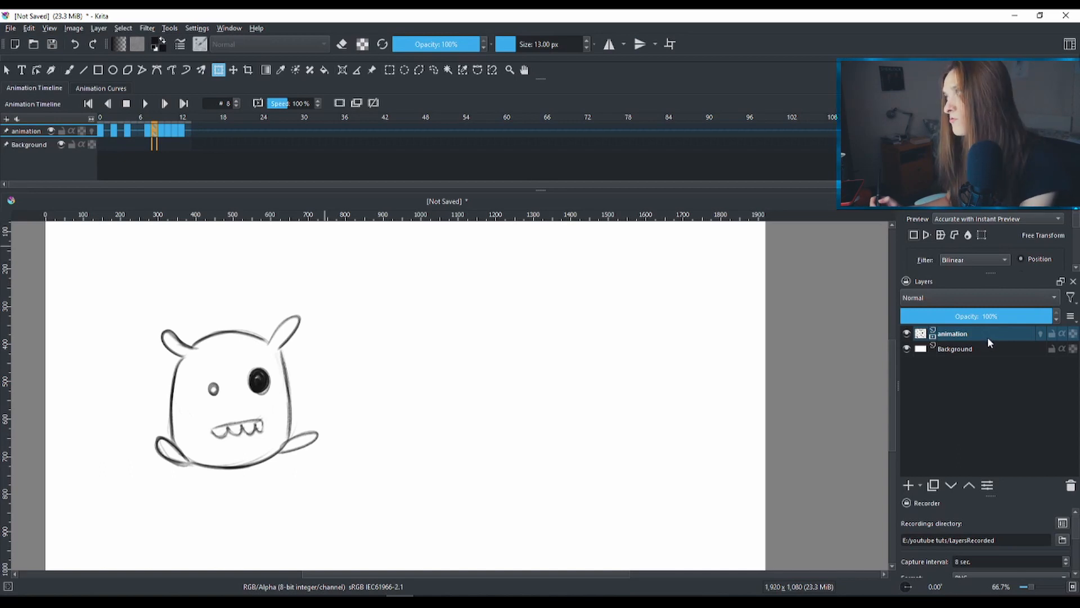
Add a Transform Mask to the animation layer from its context menu
right_click(951, 333)
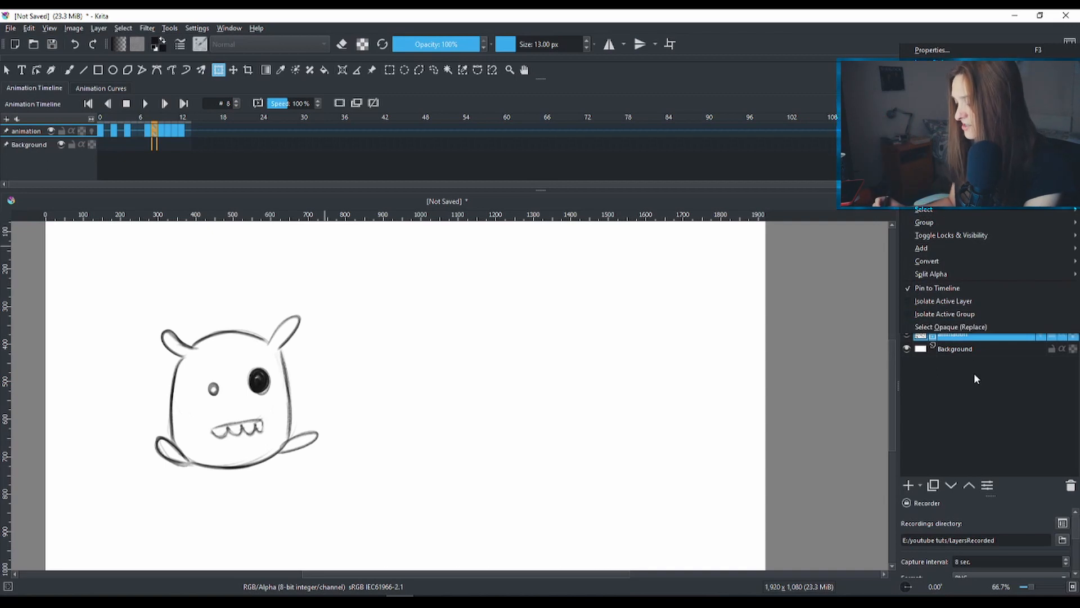
mouse_move(950, 248)
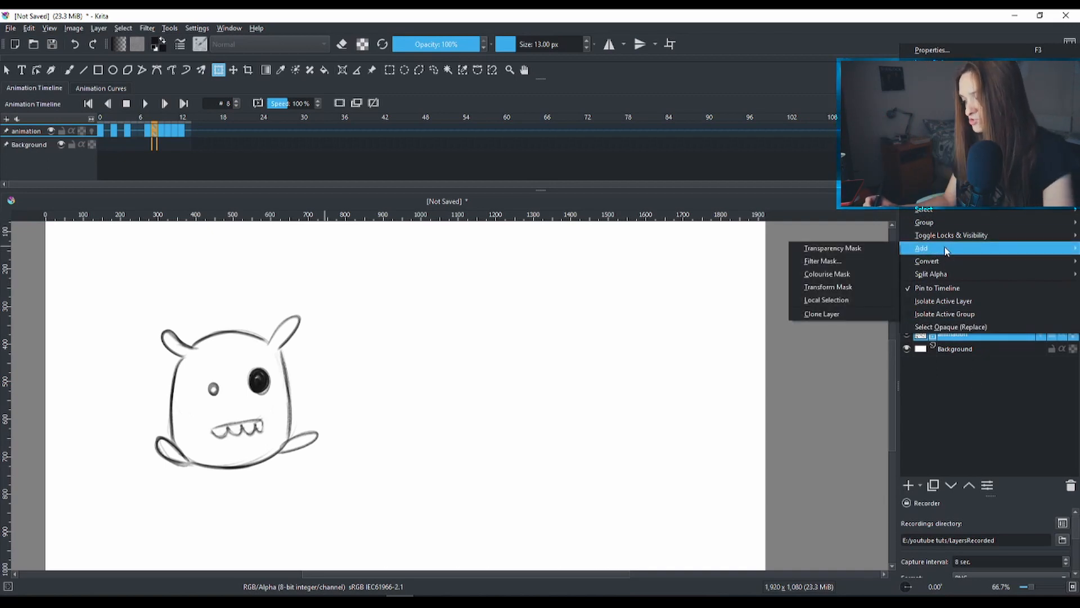
mouse_move(849, 287)
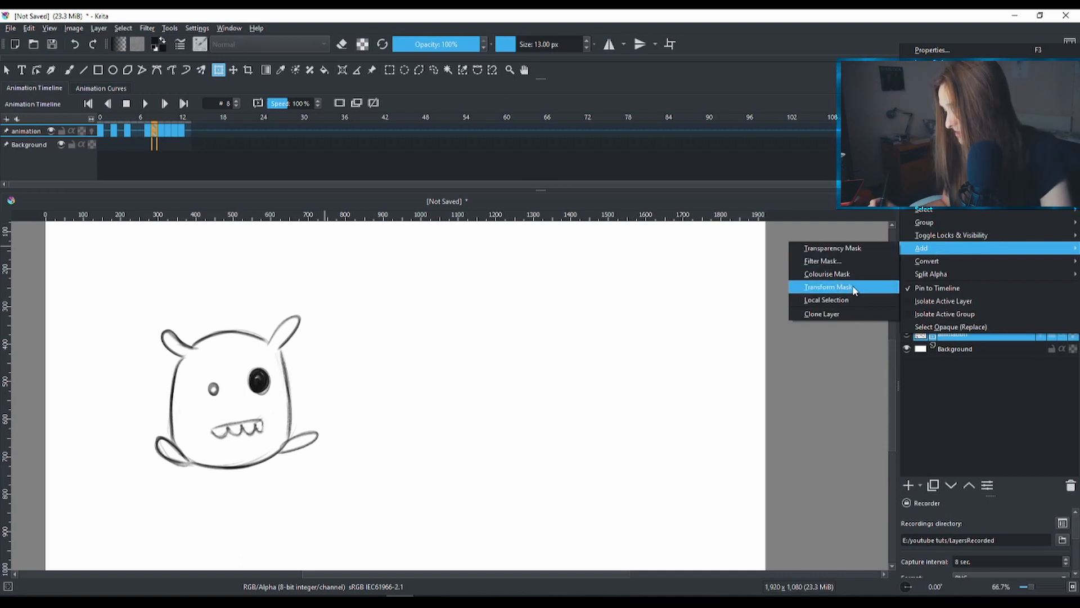
left_click(828, 287)
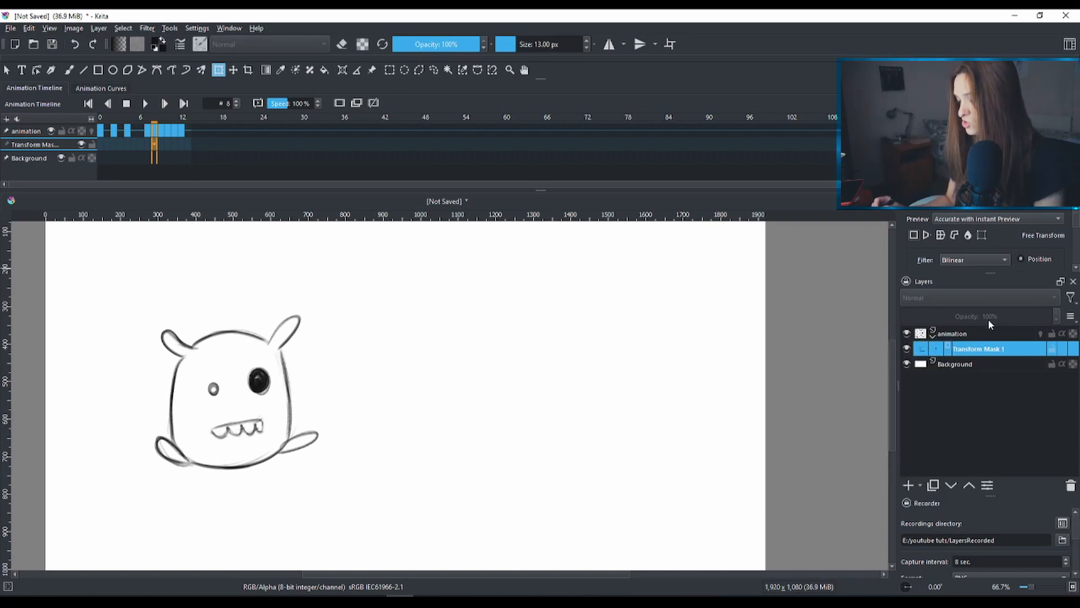
mouse_move(999, 349)
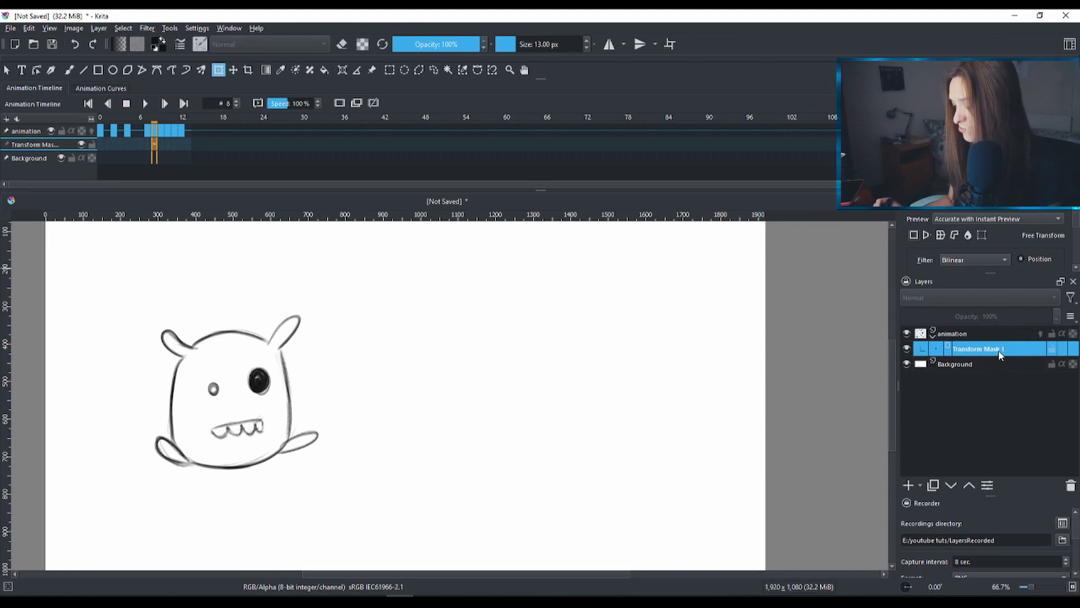
mouse_move(986, 316)
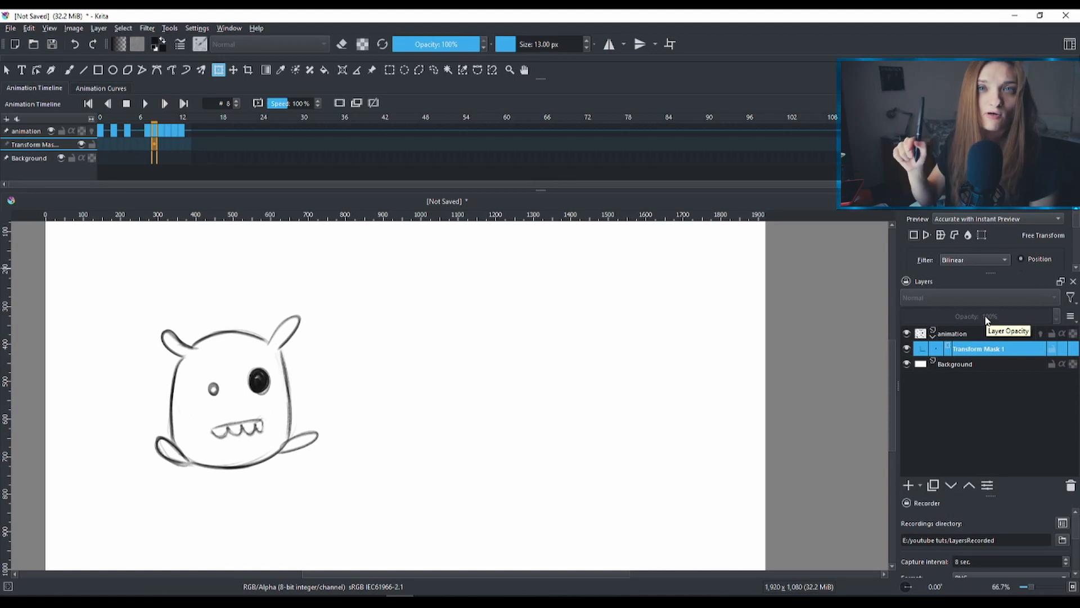
left_click(951, 333)
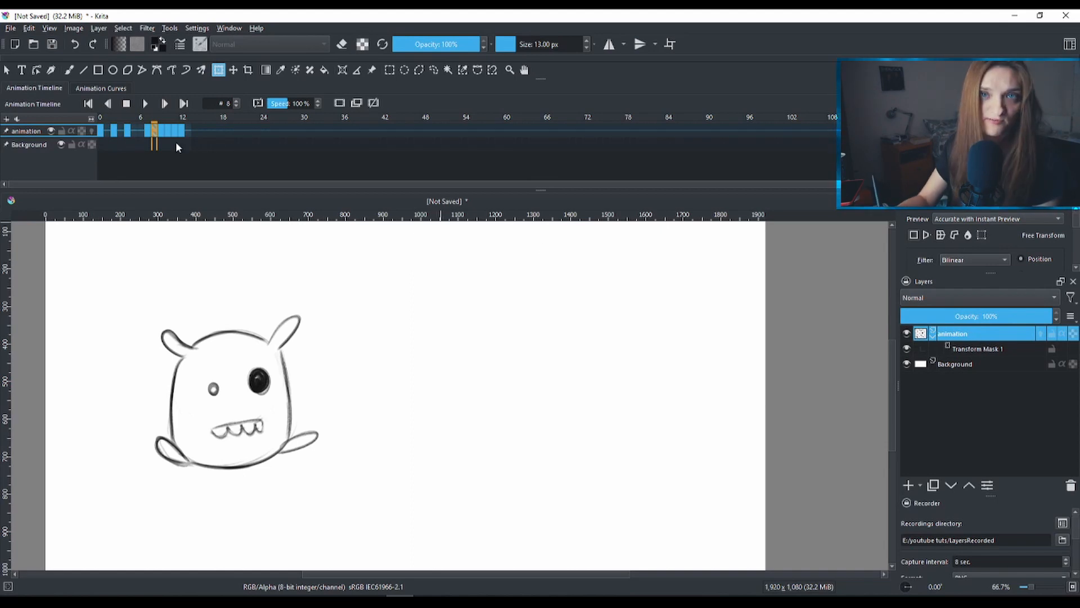
mouse_move(175, 145)
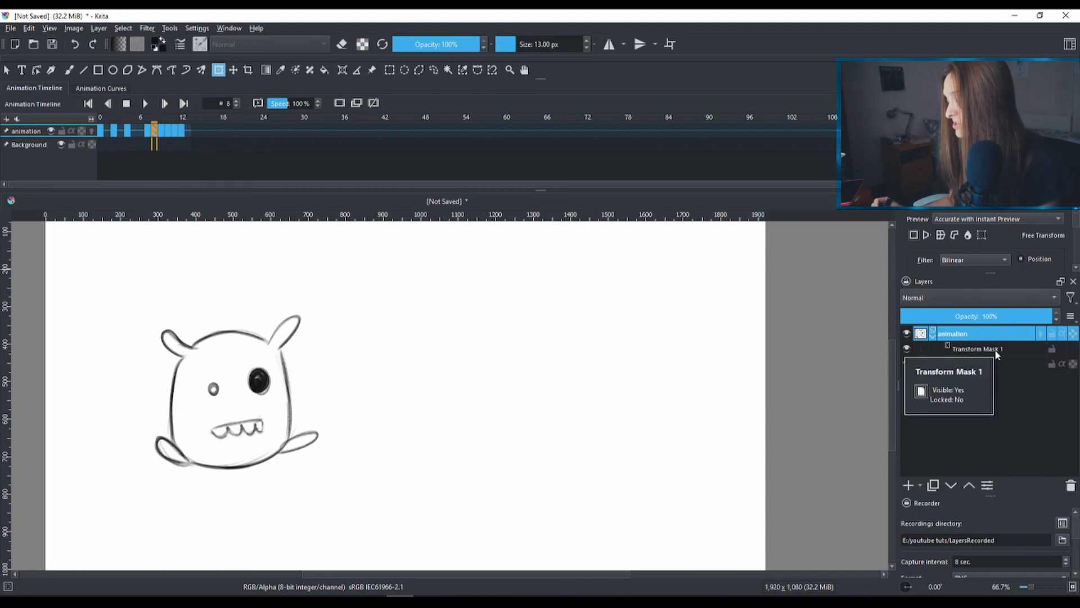
left_click(994, 349)
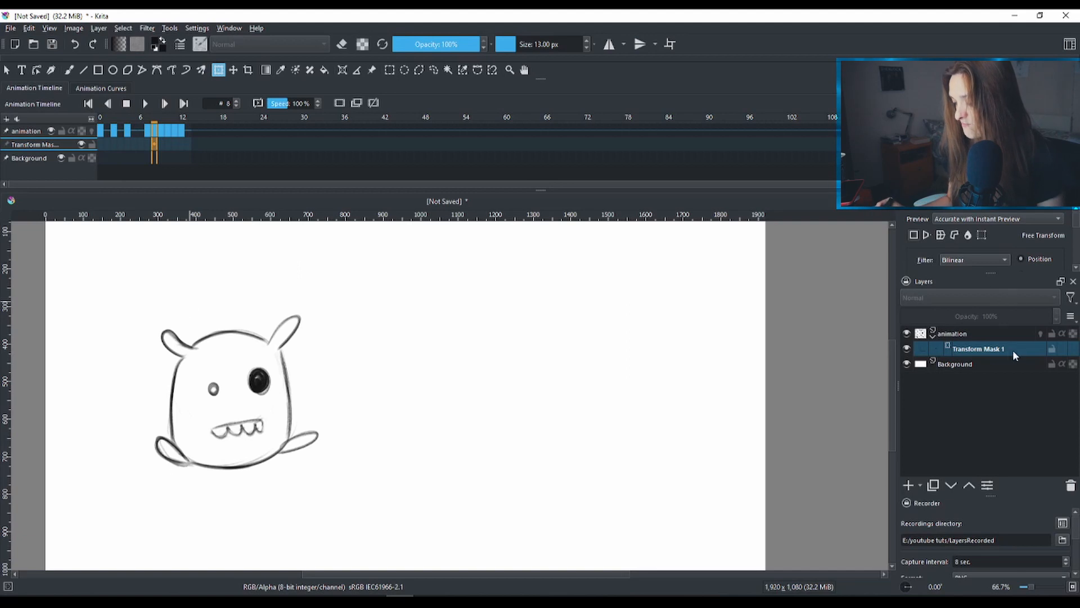
left_click(984, 349)
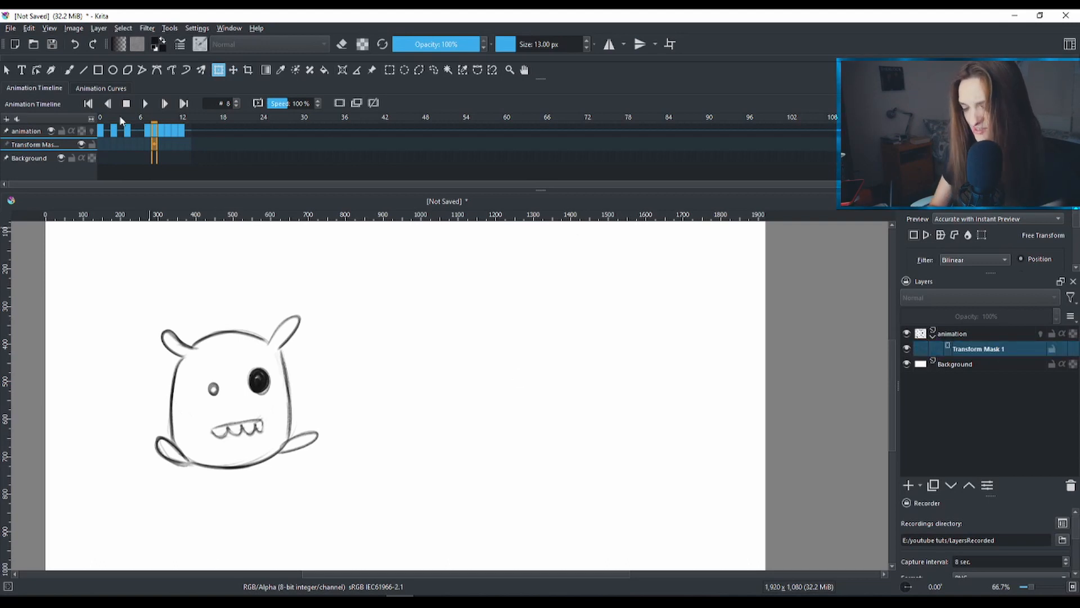
mouse_move(200, 164)
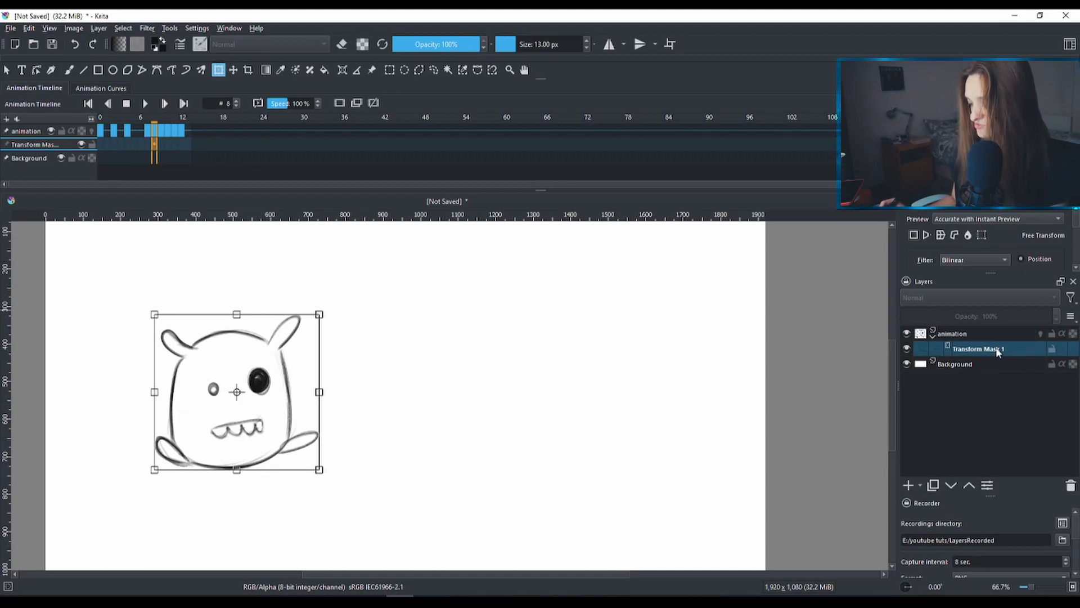
Drag the monster via Transform Mask 1 from the lower left to the canvas centre
left_click_drag(236, 392, 428, 416)
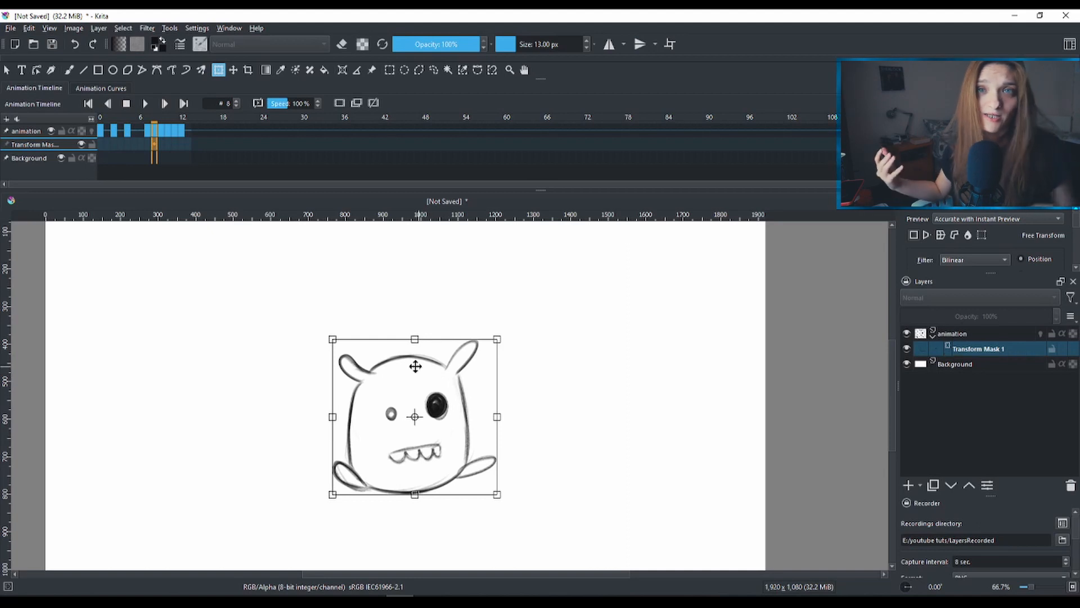
mouse_move(355, 214)
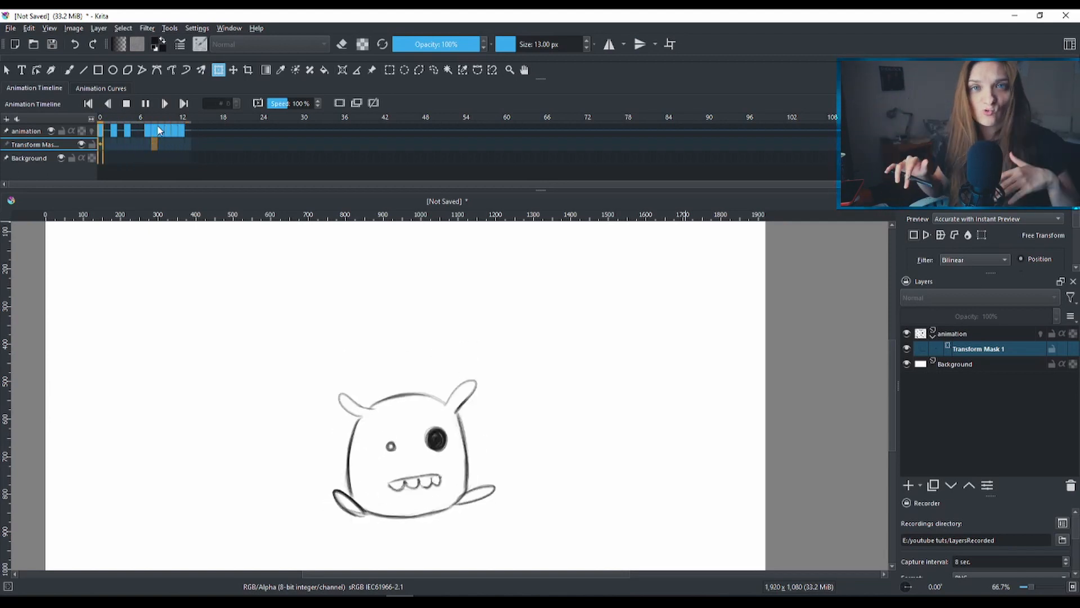
Stop playback before moving the monster to the upper right
left_click(160, 129)
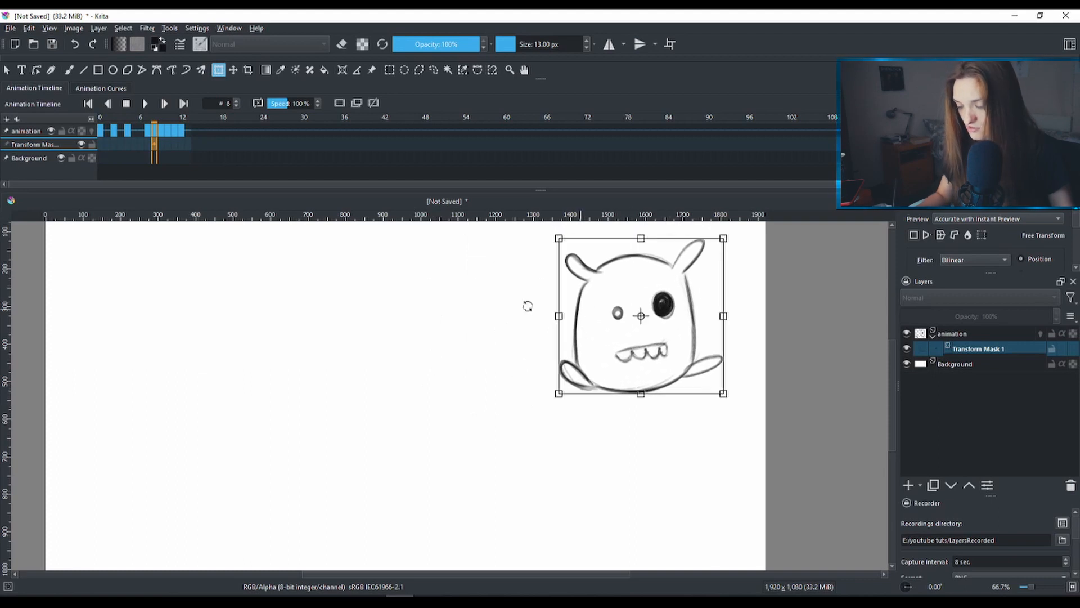
Play the animation with the monster now at the upper right of the canvas
left_click(144, 104)
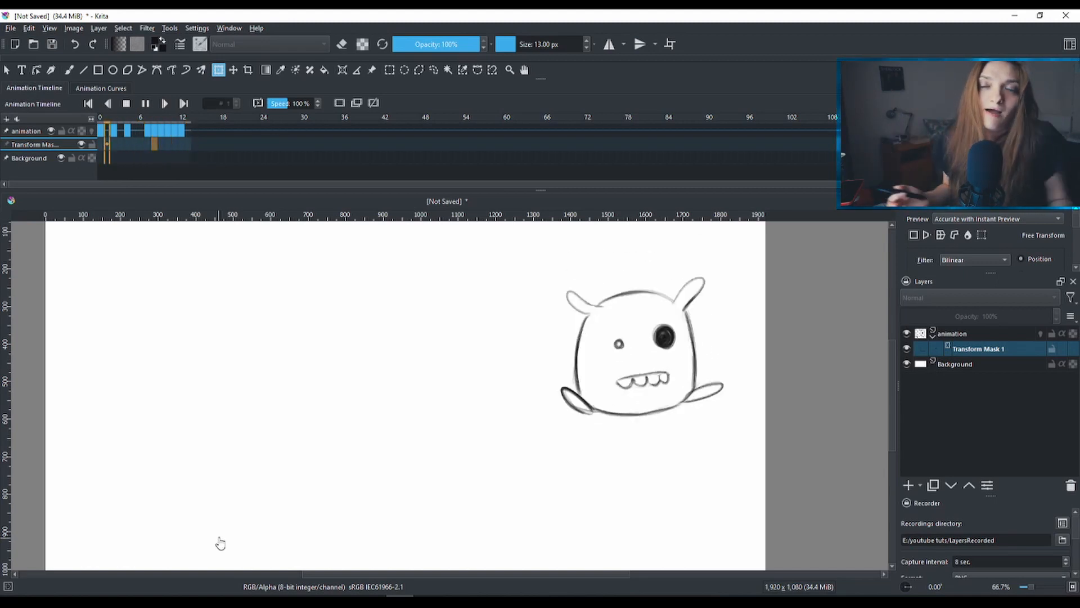
left_click(164, 103)
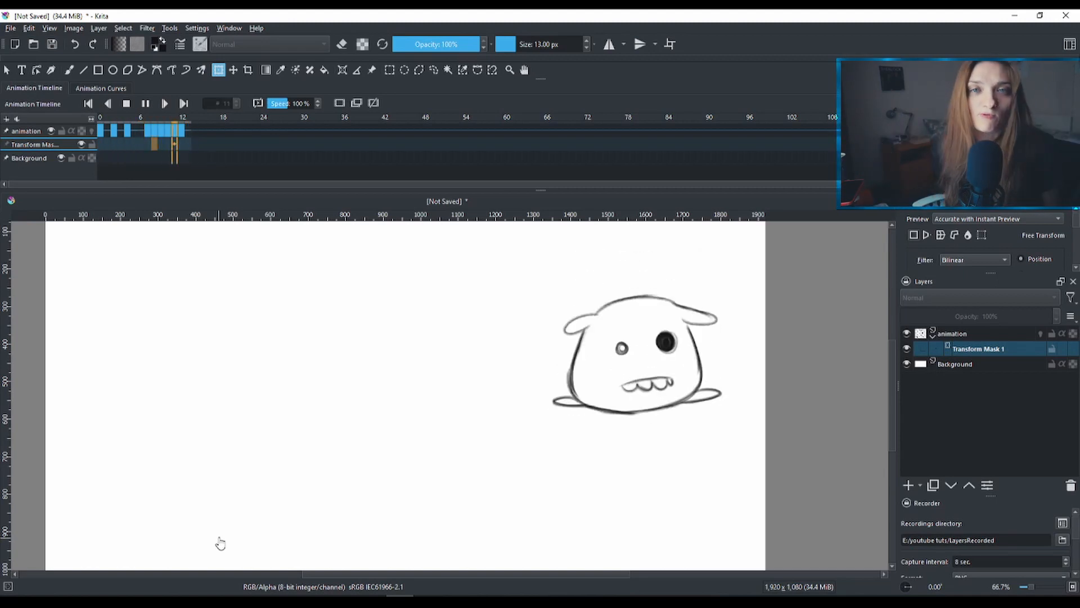